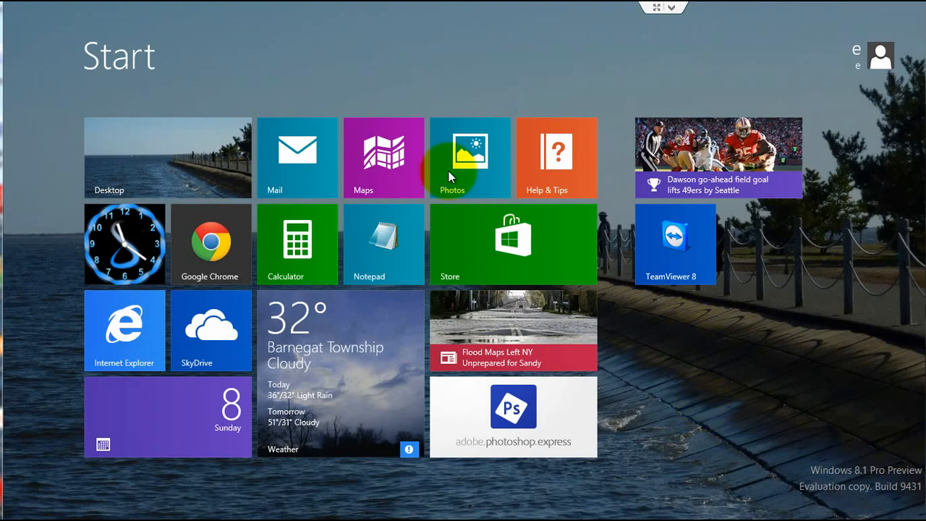
{"action": "mouse_move", "coordinate": [477, 267]}
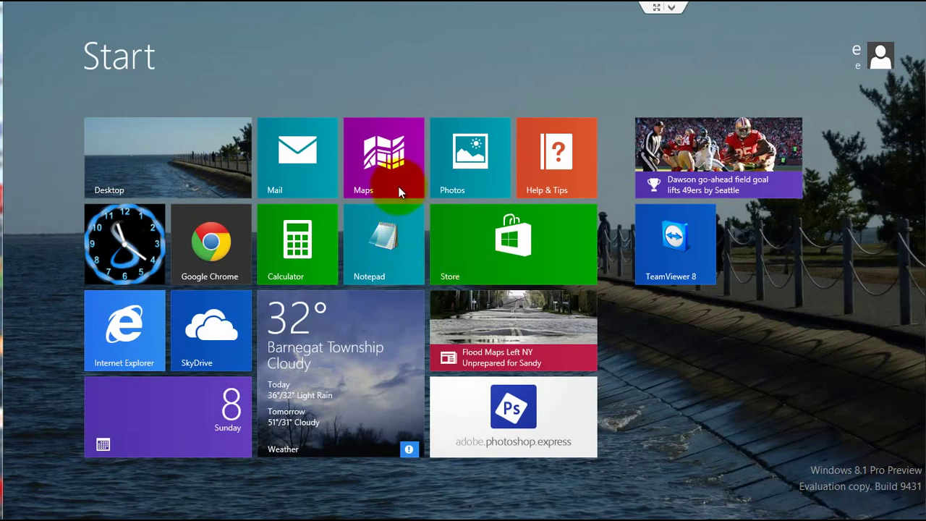
{"action": "mouse_move", "coordinate": [257, 321]}
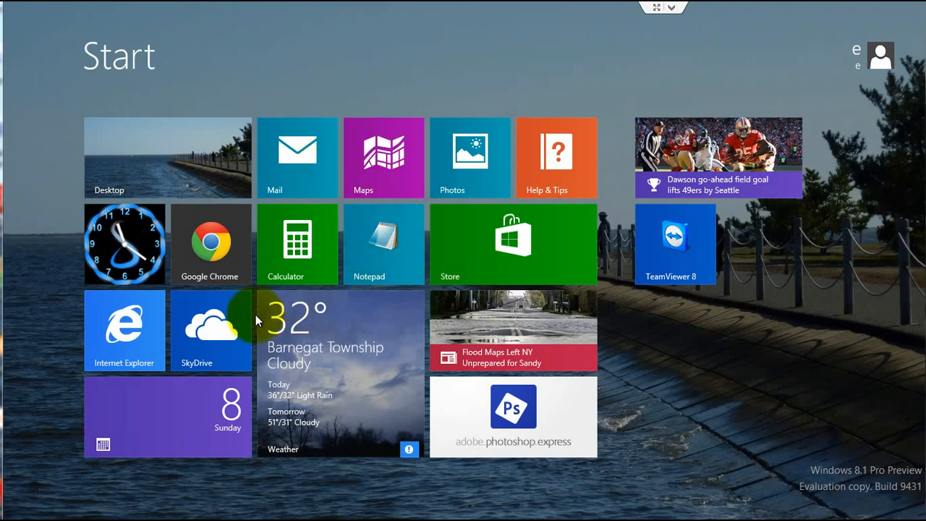
{"action": "mouse_move", "coordinate": [137, 339]}
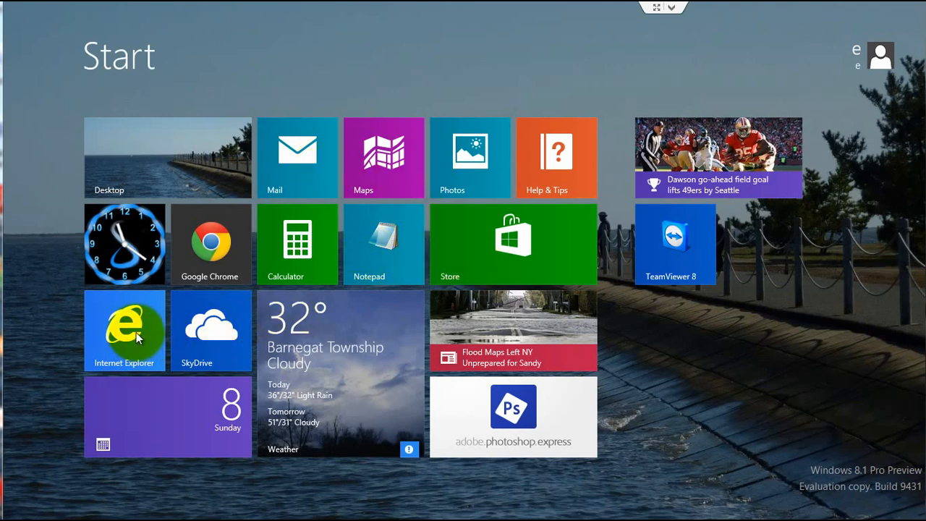
{"action": "mouse_move", "coordinate": [655, 347]}
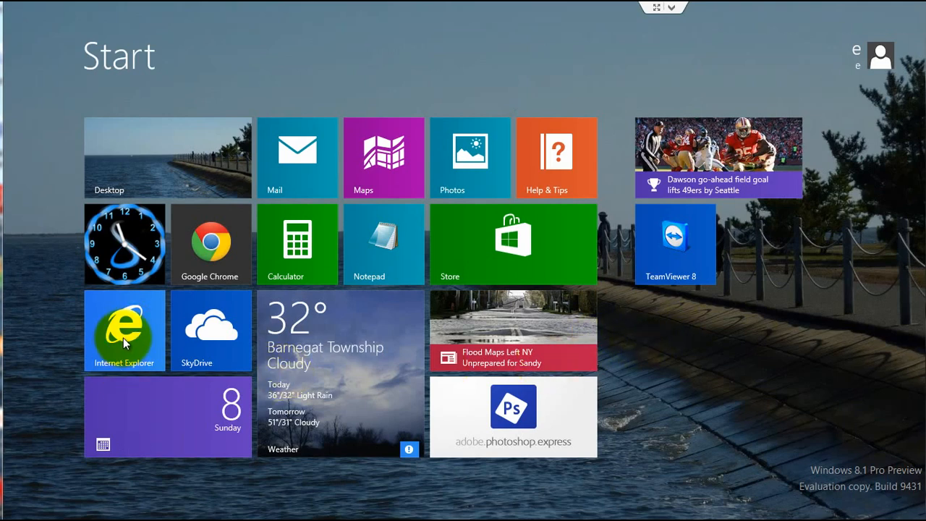
- Launch Internet Explorer, load xunile.com/joomla25 and show the Favorites list
{"action": "left_click", "coordinate": [124, 330]}
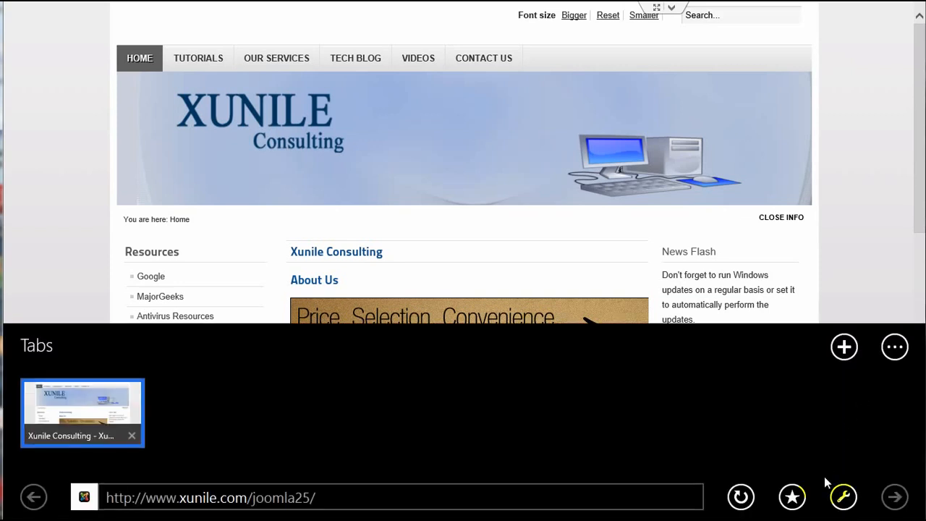
{"action": "mouse_move", "coordinate": [793, 498]}
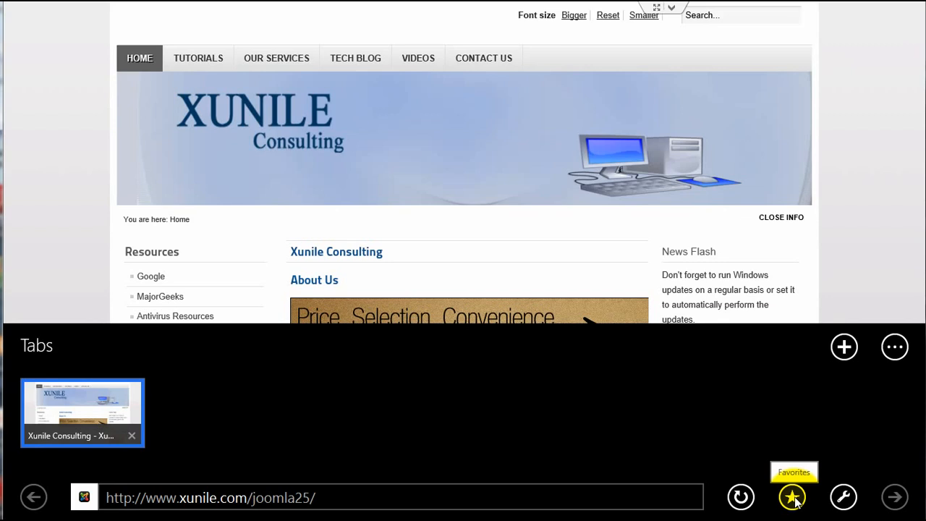
{"action": "left_click", "coordinate": [793, 498]}
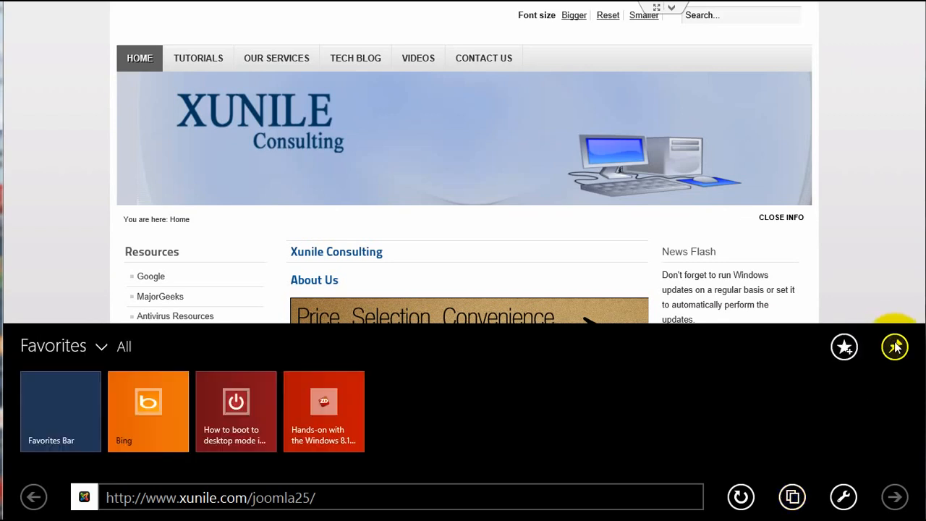
{"action": "mouse_move", "coordinate": [894, 348]}
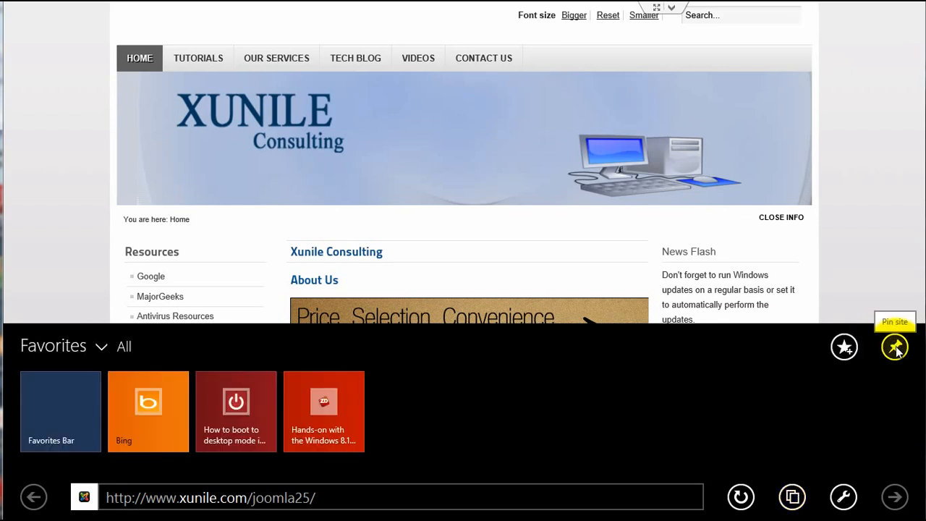
- Pin the Xunile Consulting site to Start via Pin site > Pin to Start
{"action": "left_click", "coordinate": [895, 347]}
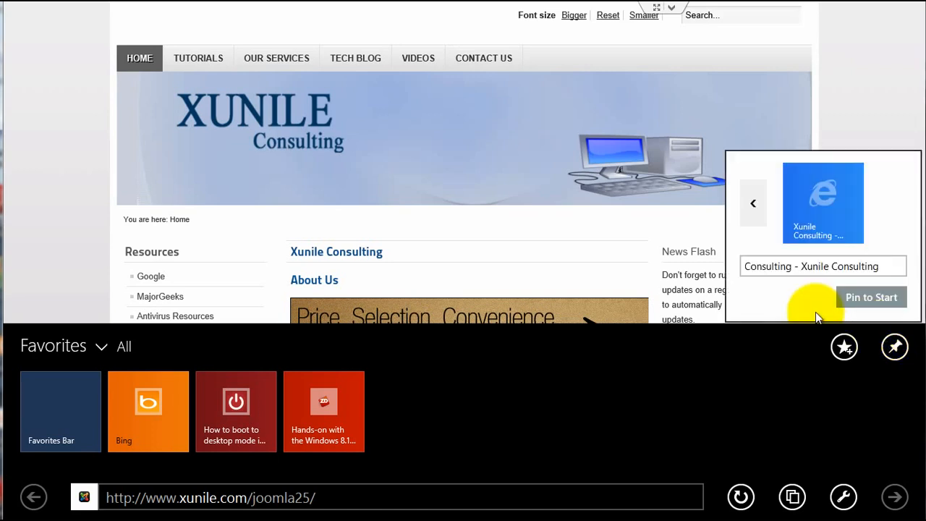
{"action": "left_click", "coordinate": [822, 267]}
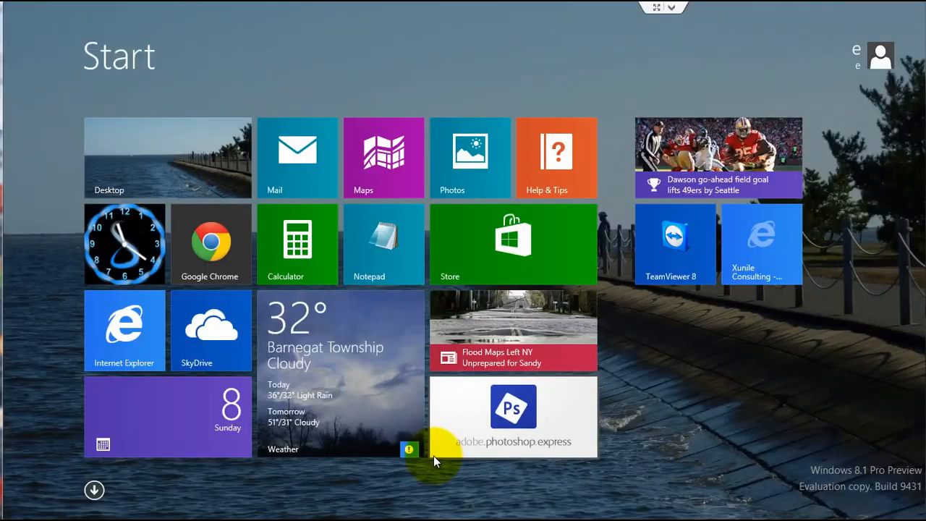
{"action": "mouse_move", "coordinate": [794, 239]}
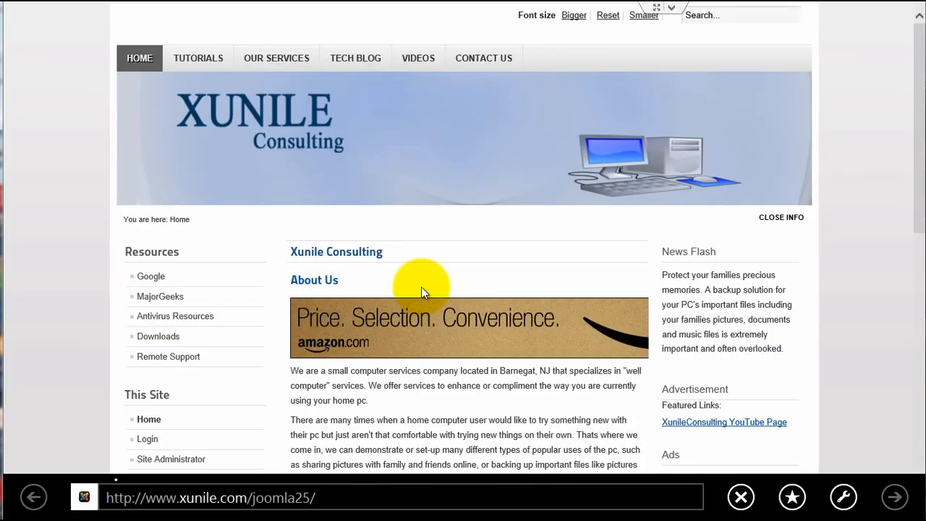
{"action": "mouse_move", "coordinate": [851, 261]}
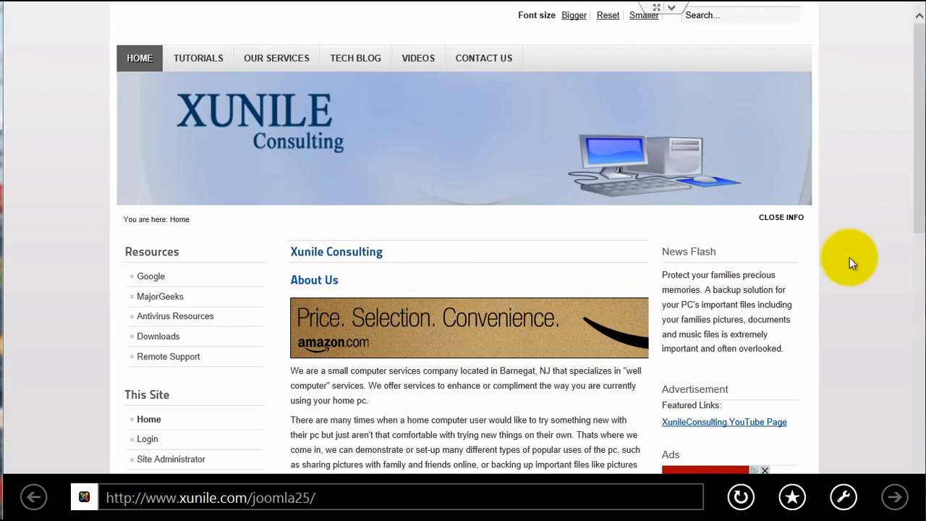
{"action": "mouse_move", "coordinate": [841, 257]}
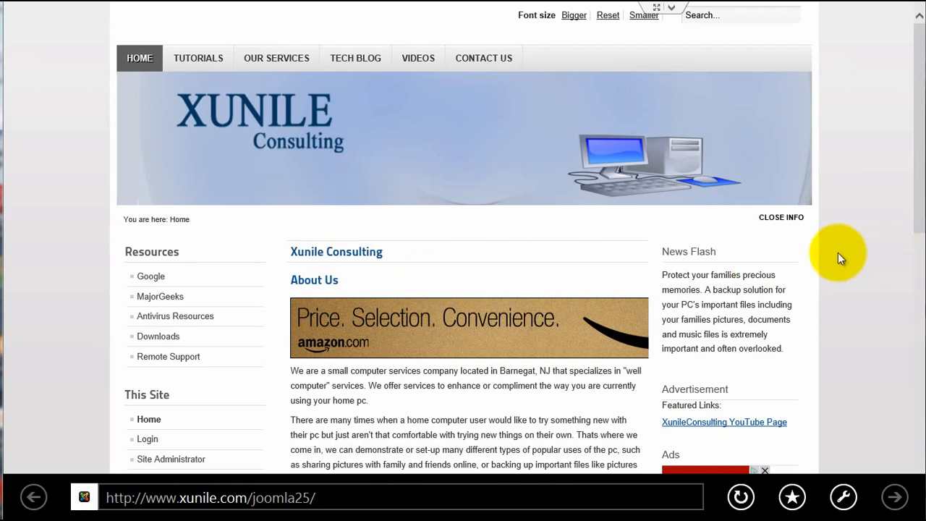